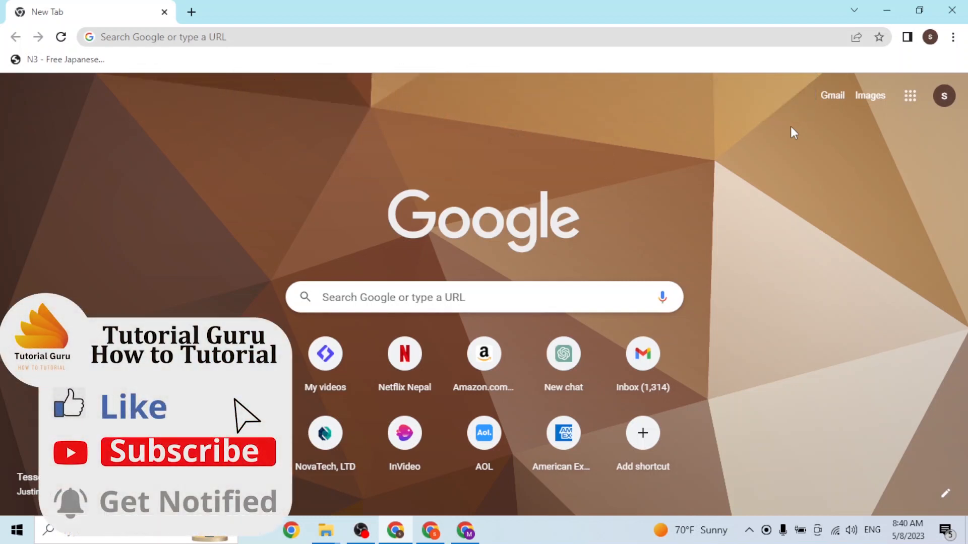
pyautogui.moveTo(81, 413)
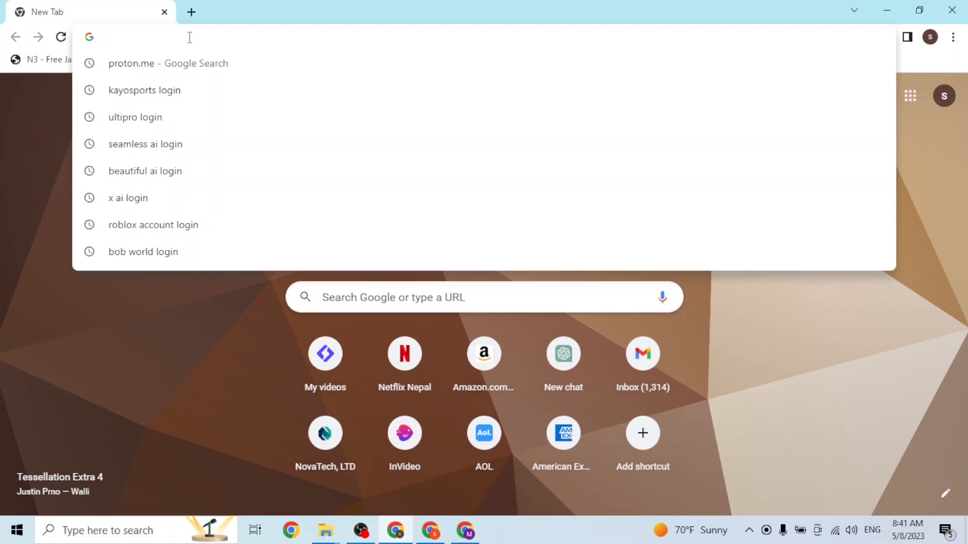
# Go to the Paycor website by entering 'paycor' in the address bar
pyautogui.write('paycor')
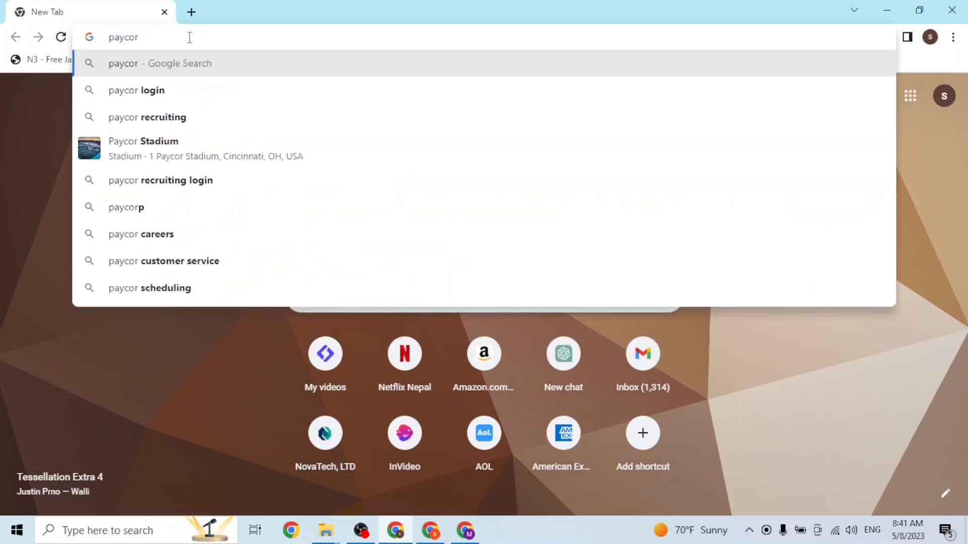
pyautogui.press('Return')
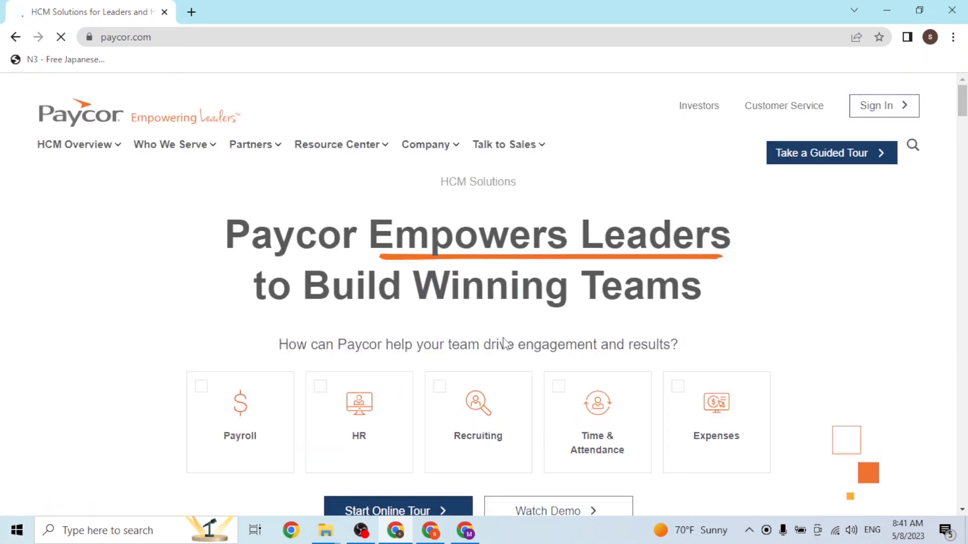
# Open Paycor's employee sign-in page from the top-right Sign In button
pyautogui.click(883, 105)
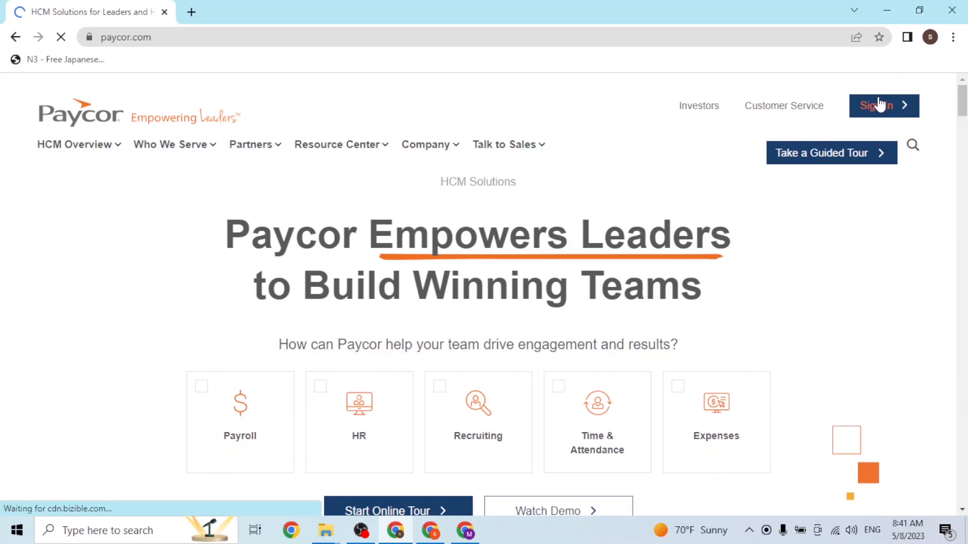
pyautogui.moveTo(871, 95)
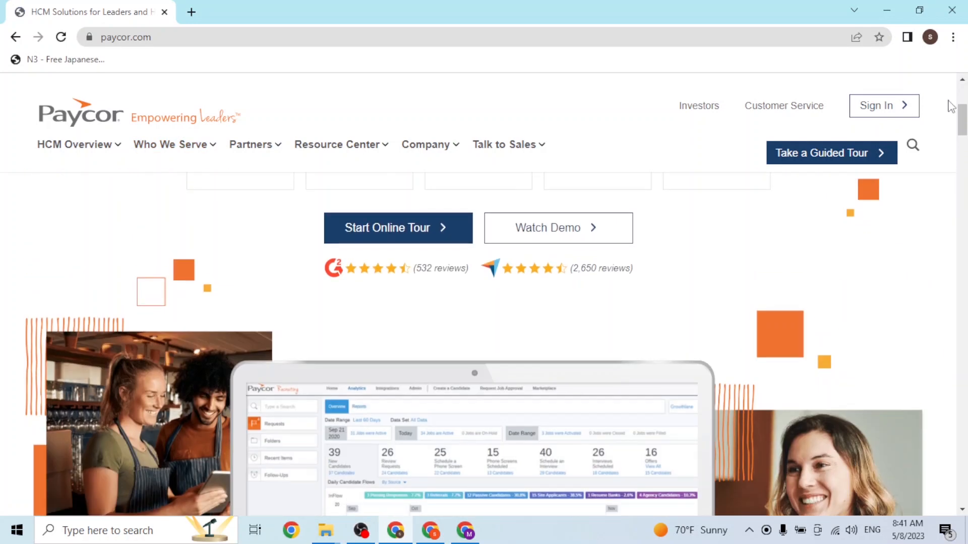
pyautogui.click(882, 105)
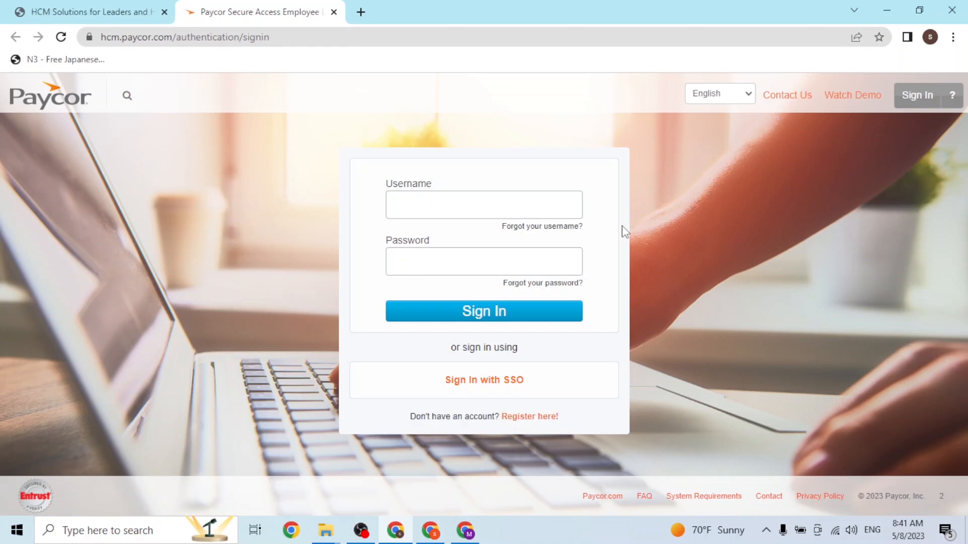
pyautogui.moveTo(528, 417)
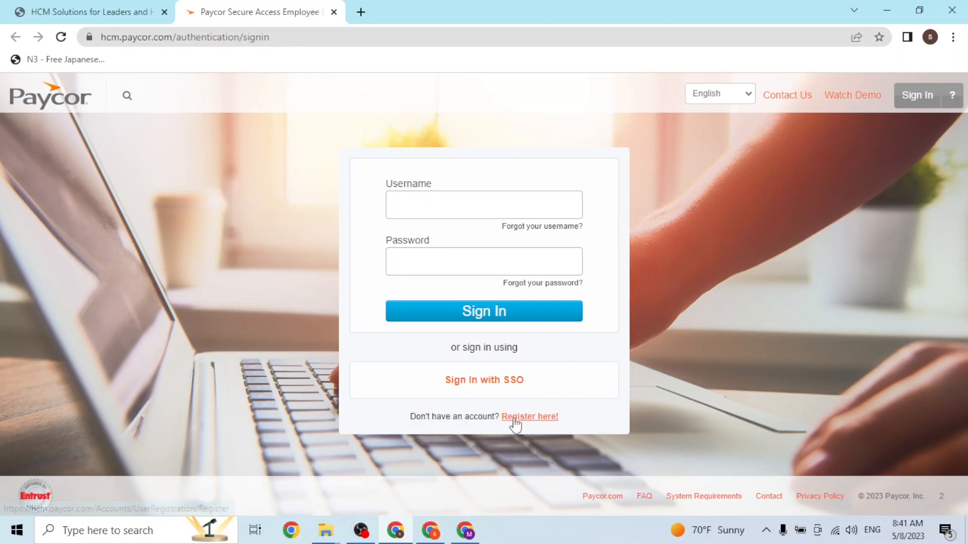
# Follow the 'Register here!' link below the Sign In box
pyautogui.click(529, 416)
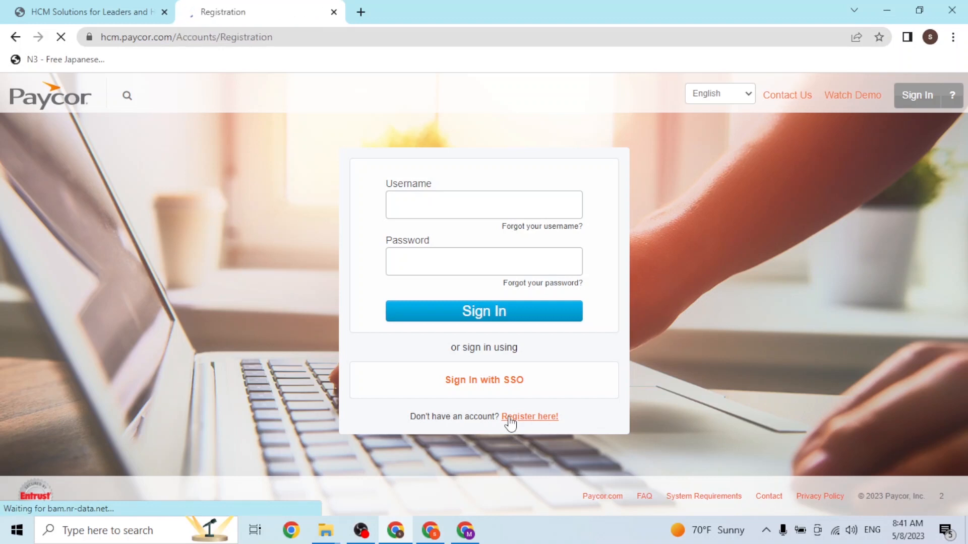
pyautogui.click(528, 416)
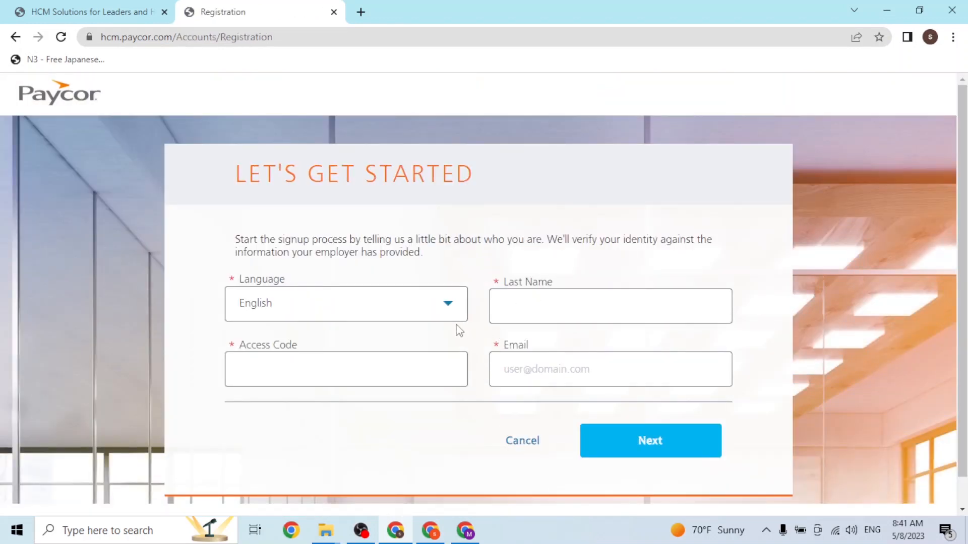
pyautogui.click(609, 306)
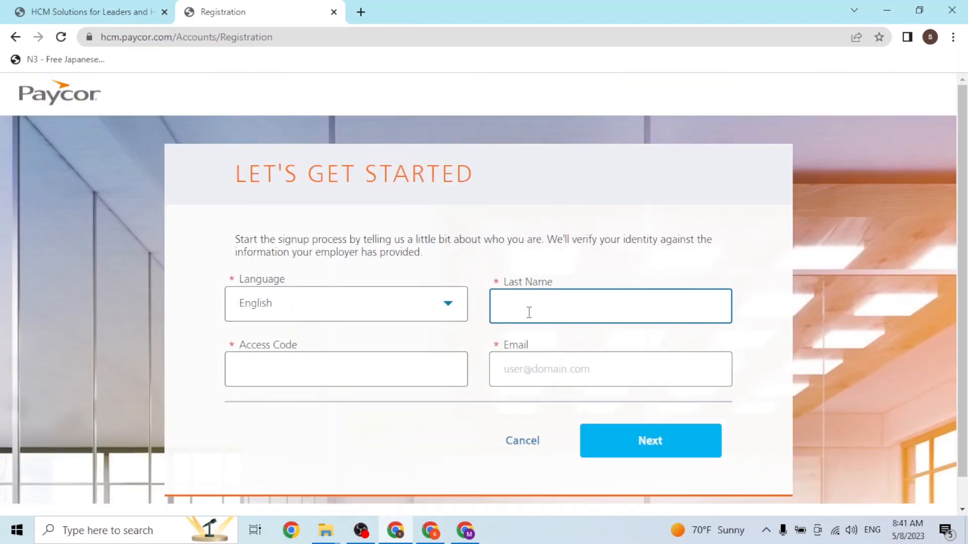
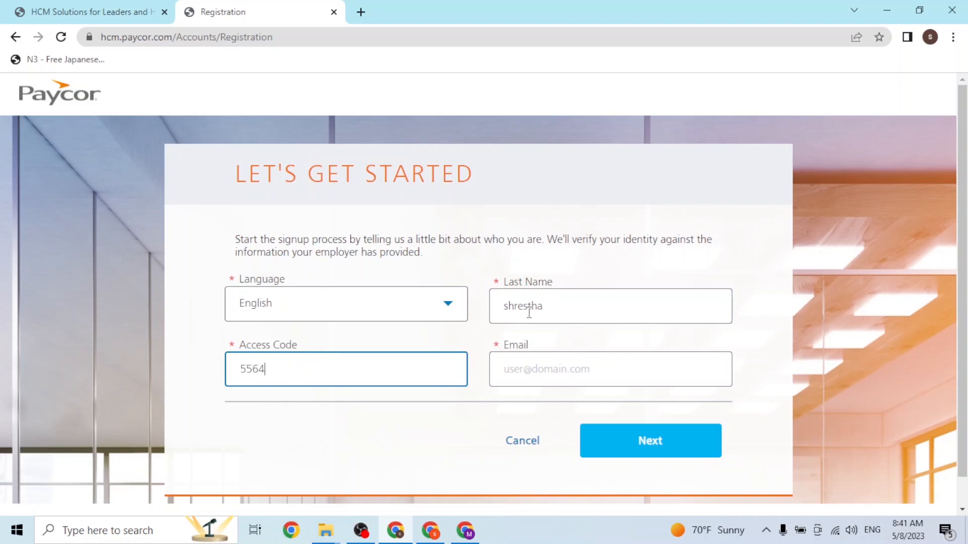
pyautogui.click(610, 368)
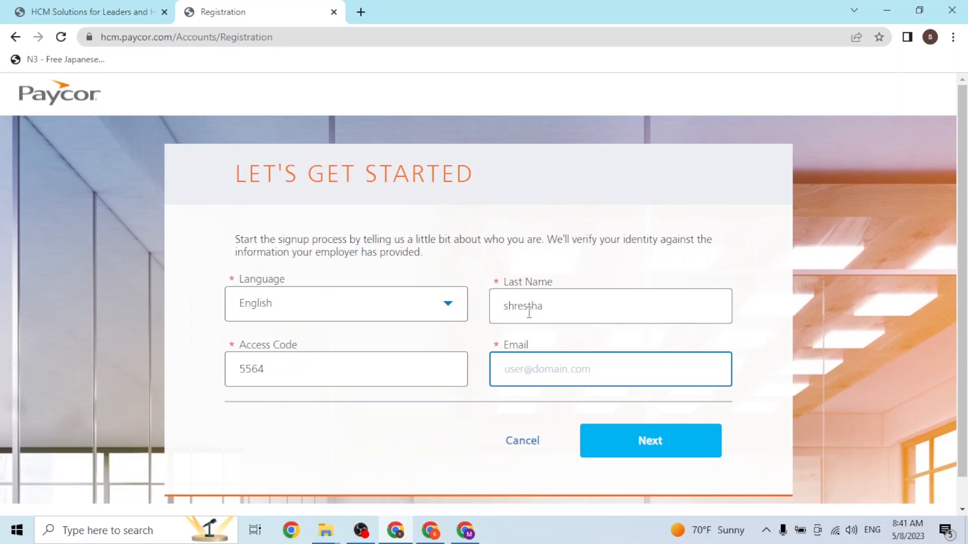
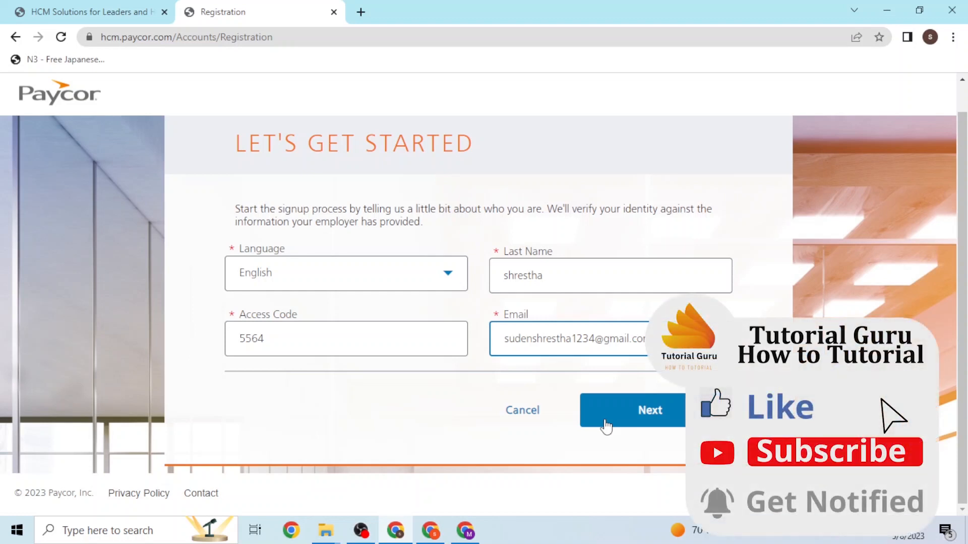
pyautogui.moveTo(766, 417)
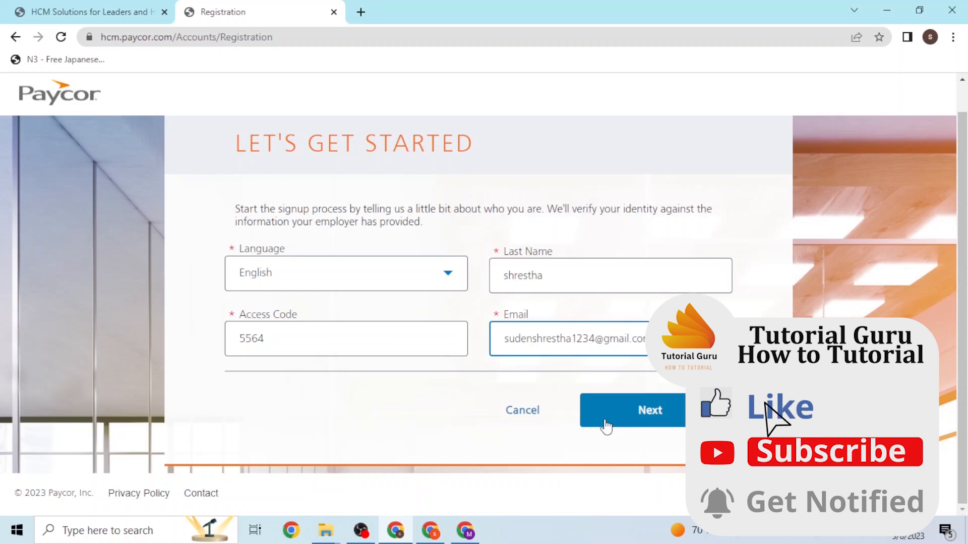
pyautogui.moveTo(715, 469)
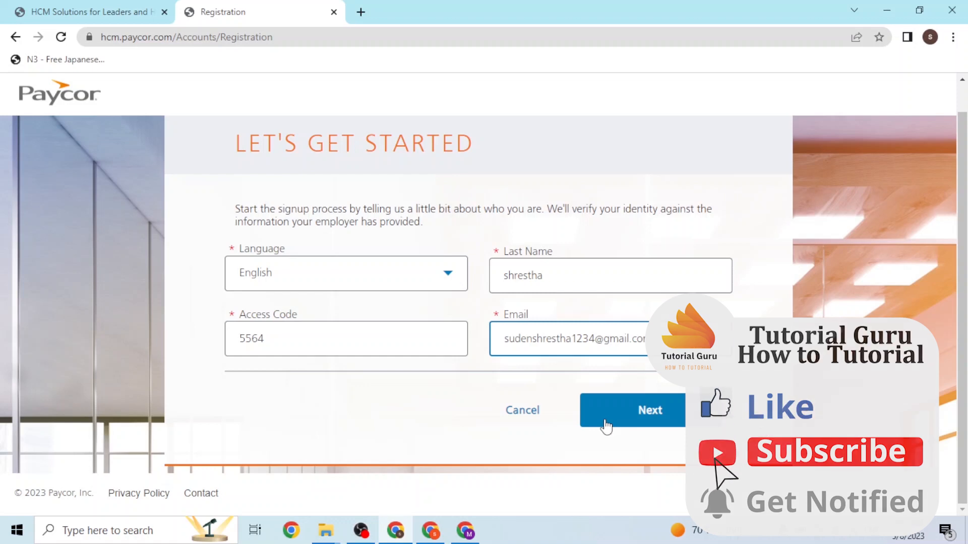